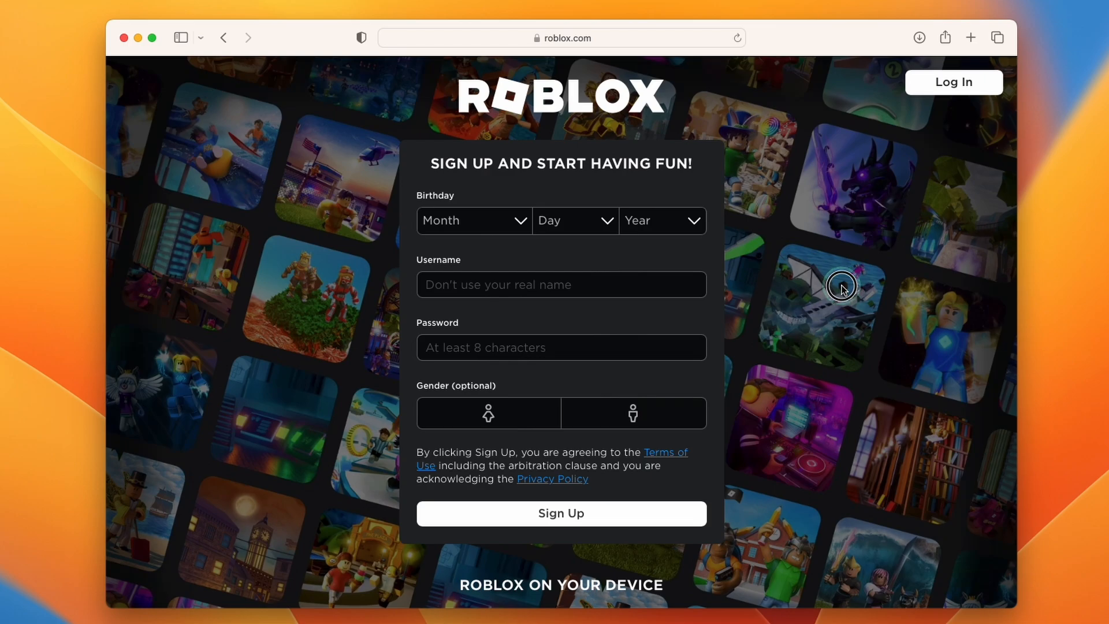
{"action": "mouse_move", "coordinate": [447, 114]}
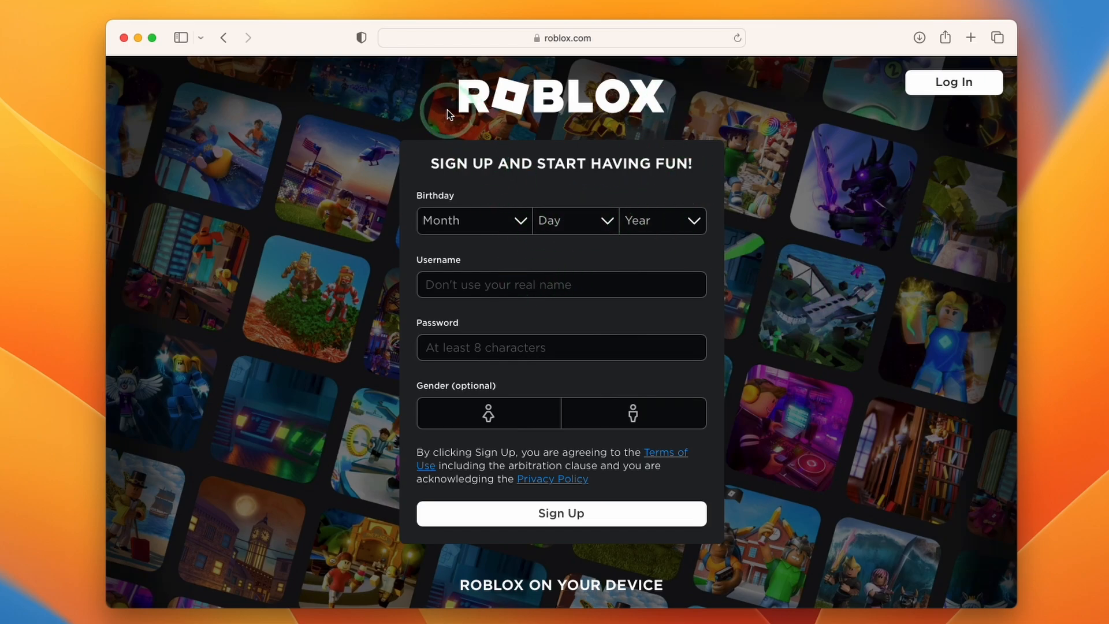
- Open the Roblox sign-in page and begin entering the account username
{"action": "left_click", "coordinate": [474, 220]}
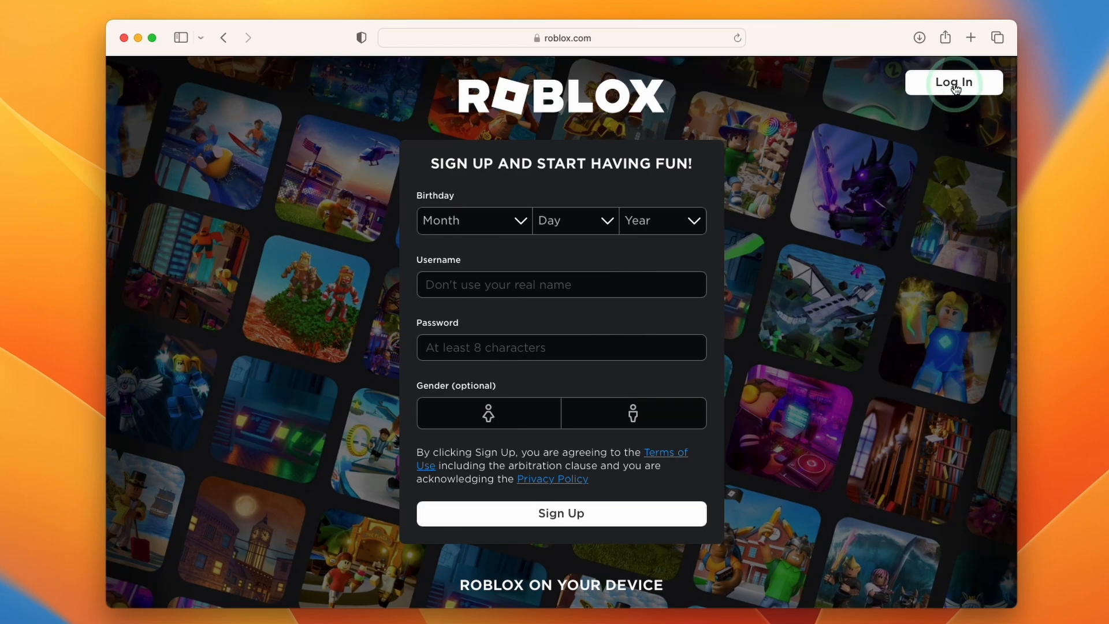
{"action": "left_click", "coordinate": [953, 82]}
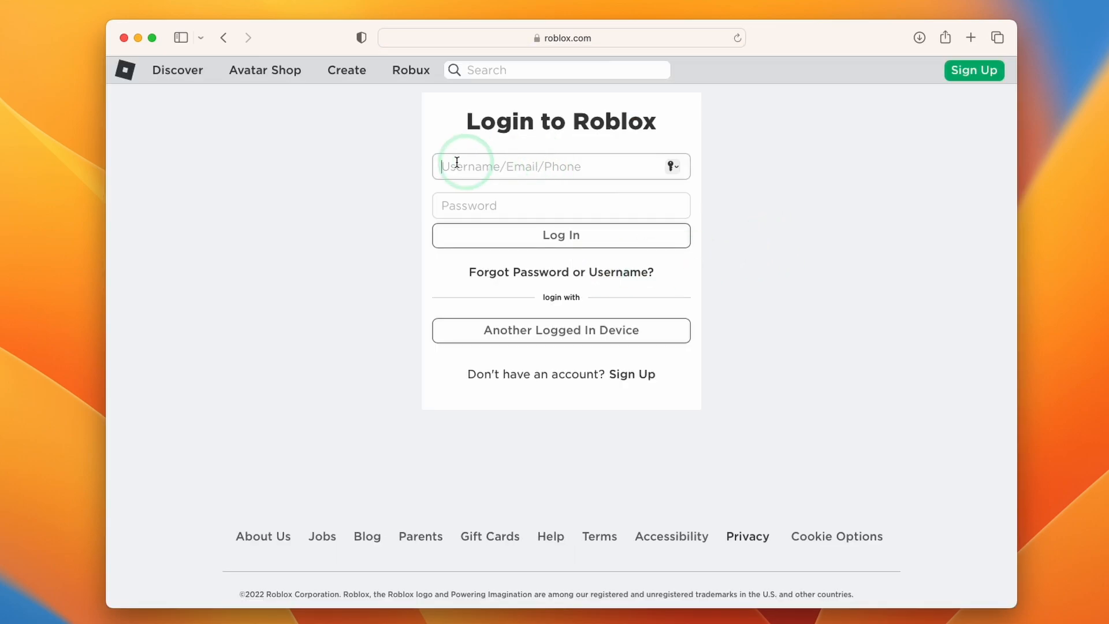
{"action": "mouse_move", "coordinate": [512, 171]}
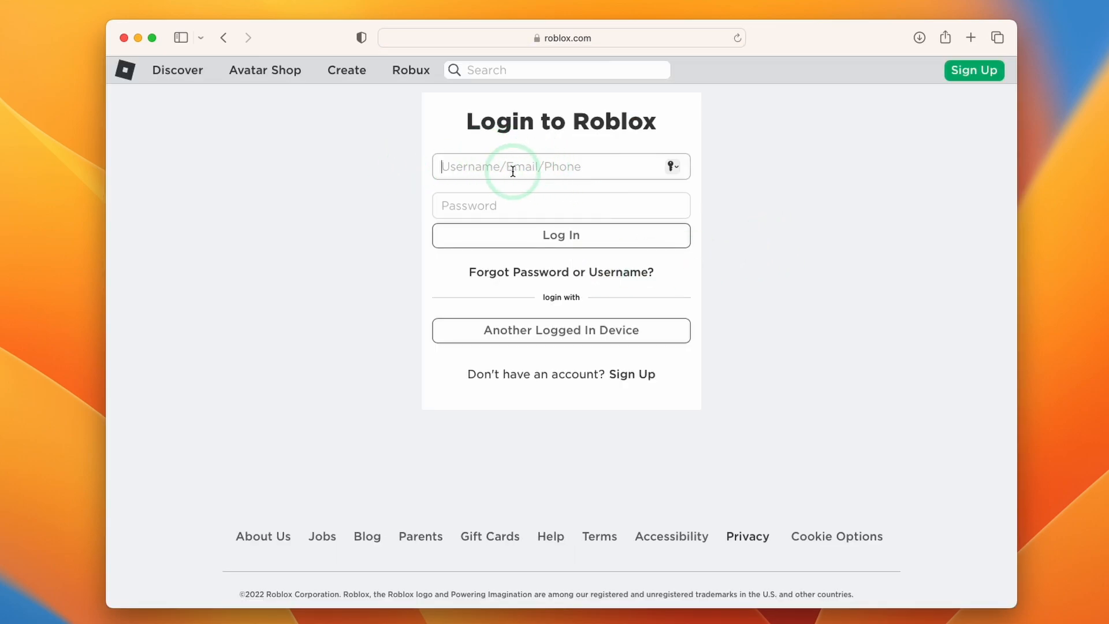
{"action": "left_click", "coordinate": [561, 235]}
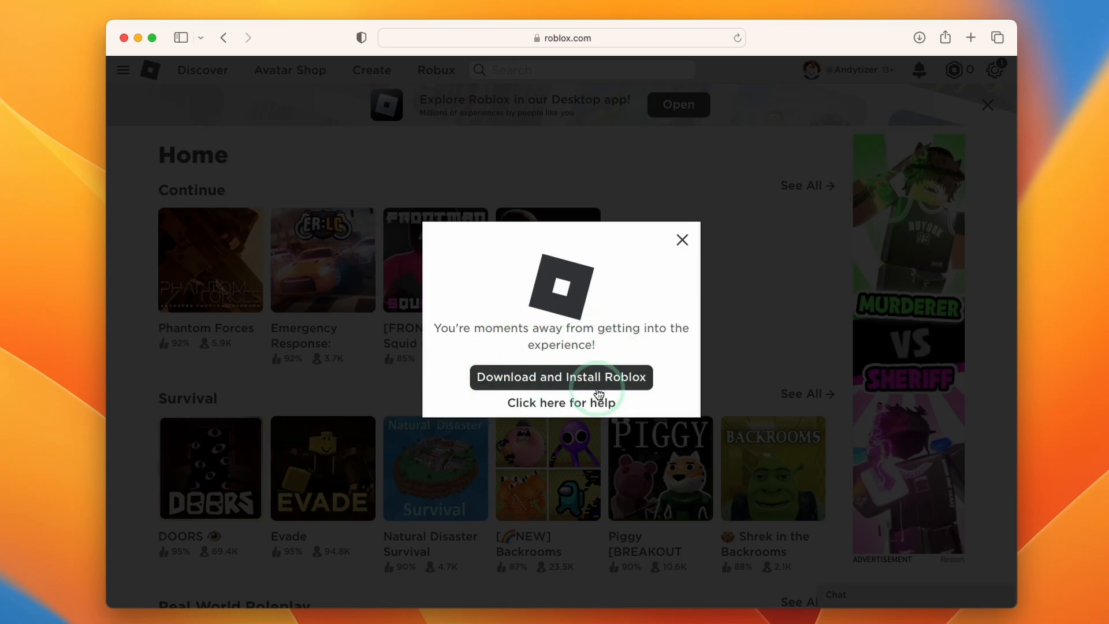
- Download the Roblox installer and allow downloads from roblox.com
{"action": "left_click", "coordinate": [561, 376]}
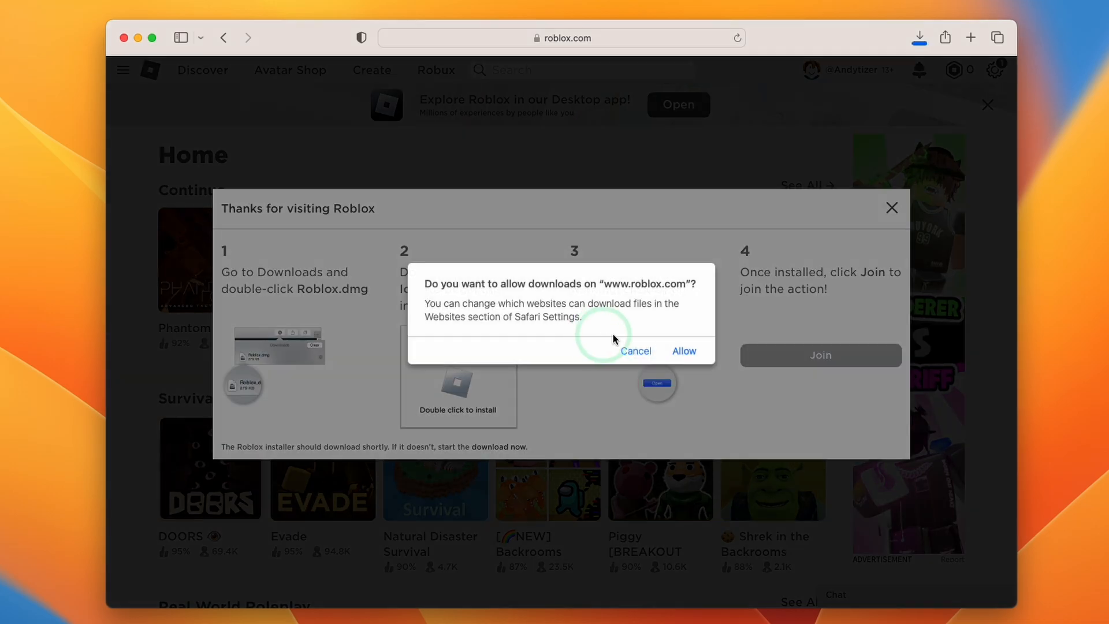
{"action": "left_click", "coordinate": [683, 351]}
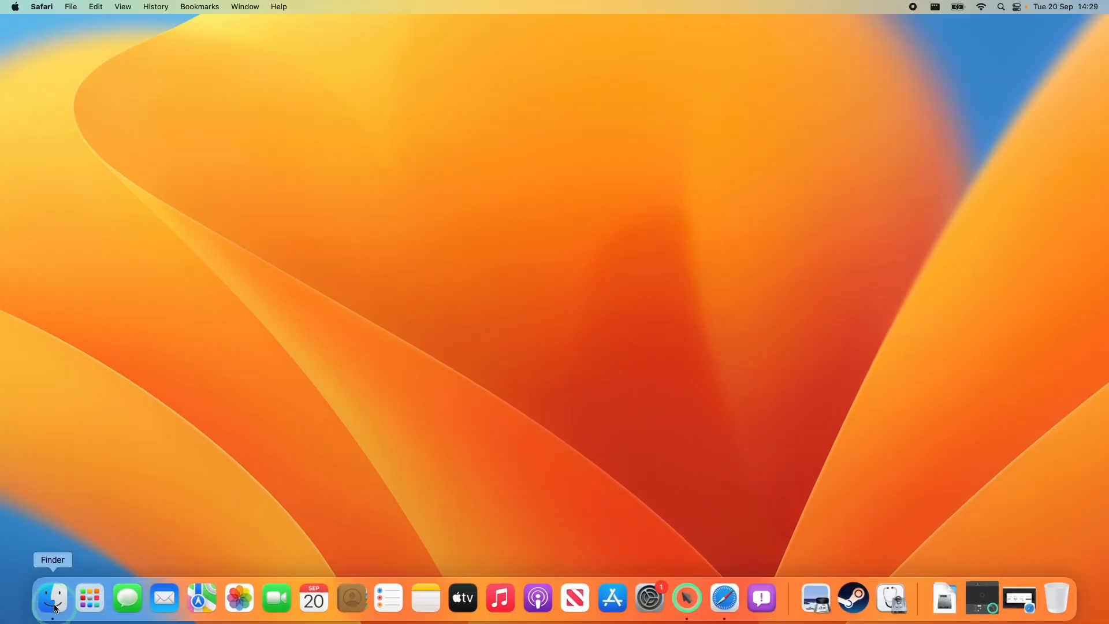
- Open Roblox.dmg from Downloads and drag Roblox into Applications, then view Applications
{"action": "left_click", "coordinate": [52, 598]}
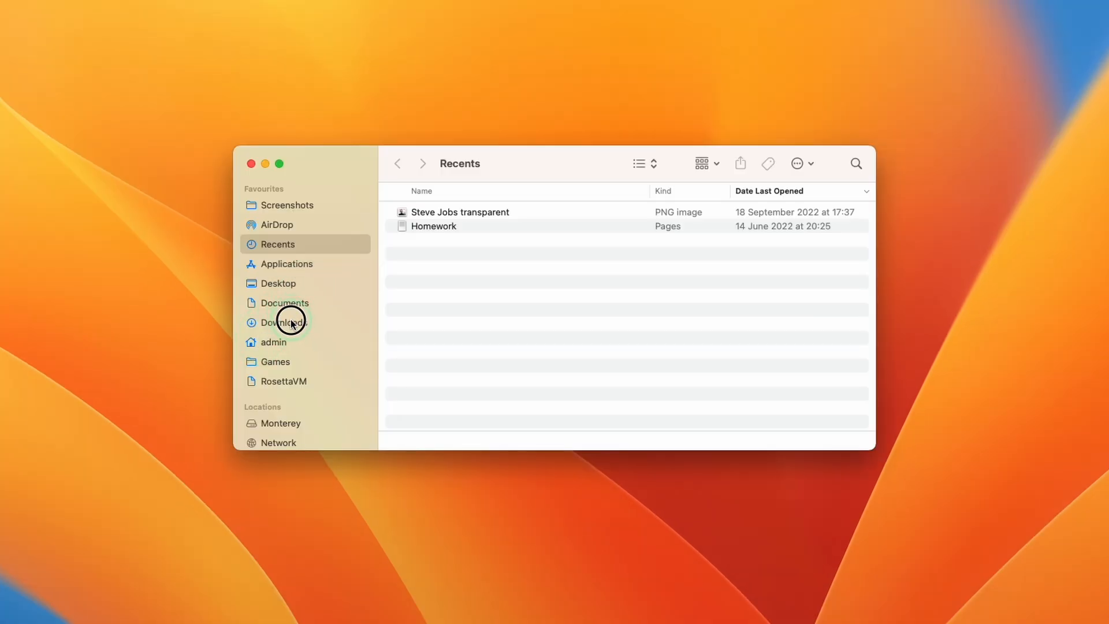
{"action": "left_click", "coordinate": [285, 322]}
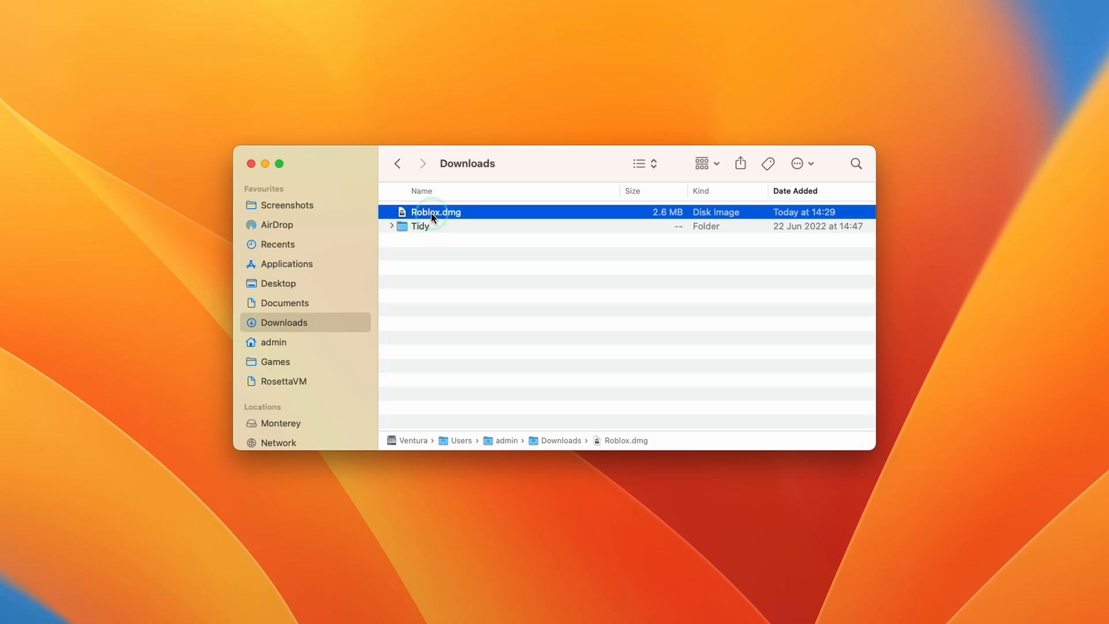
{"action": "double_click", "coordinate": [435, 212]}
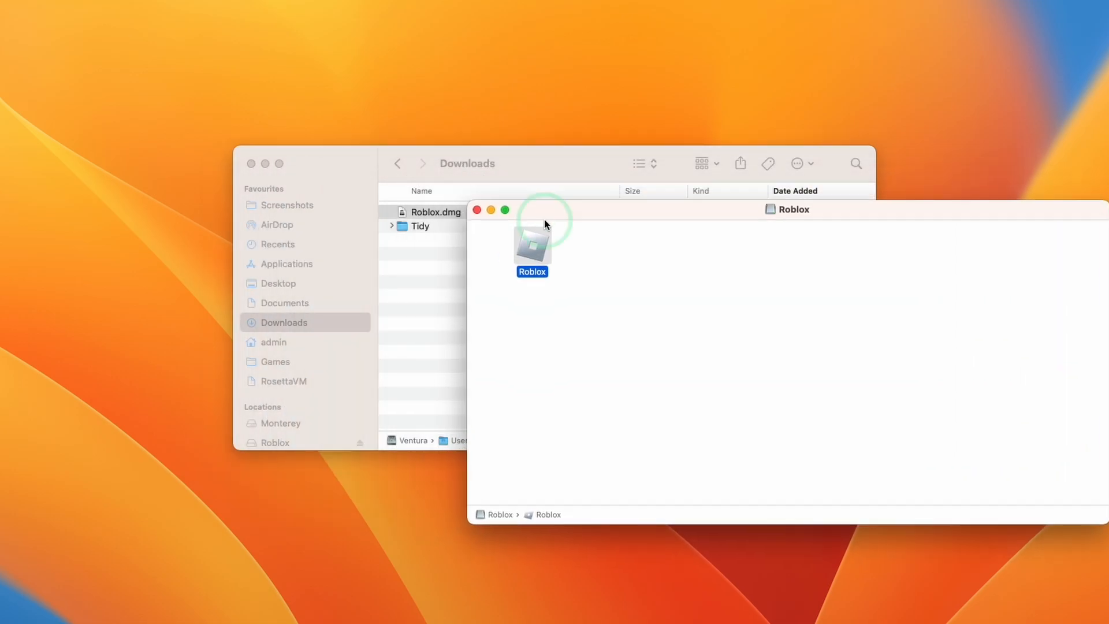
{"action": "left_click_drag", "start_coordinate": [532, 251], "coordinate": [488, 262]}
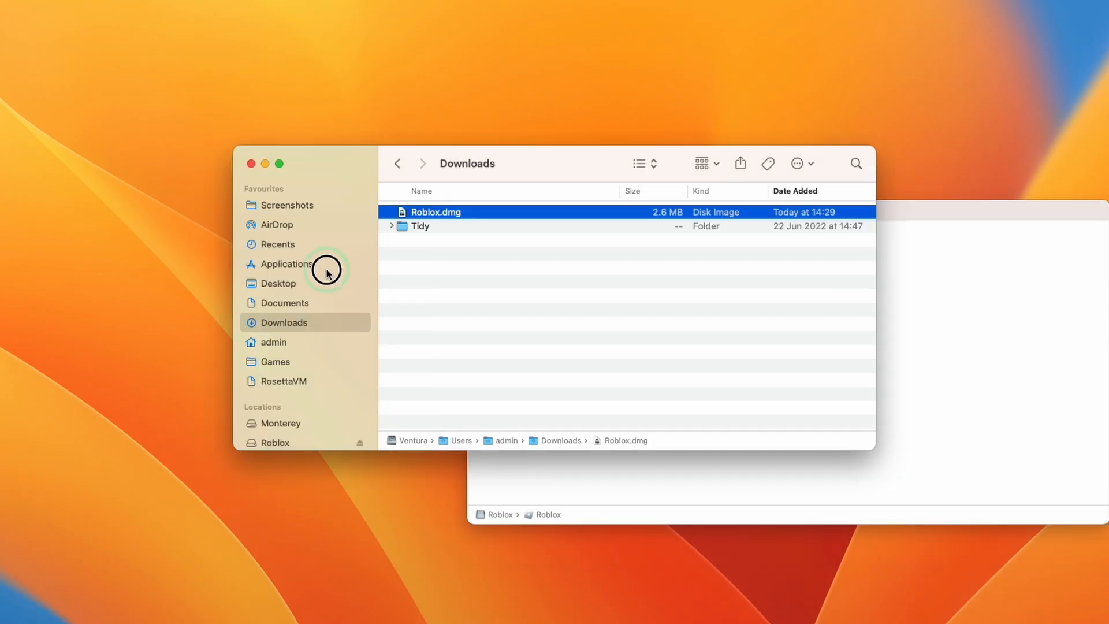
{"action": "left_click", "coordinate": [287, 263]}
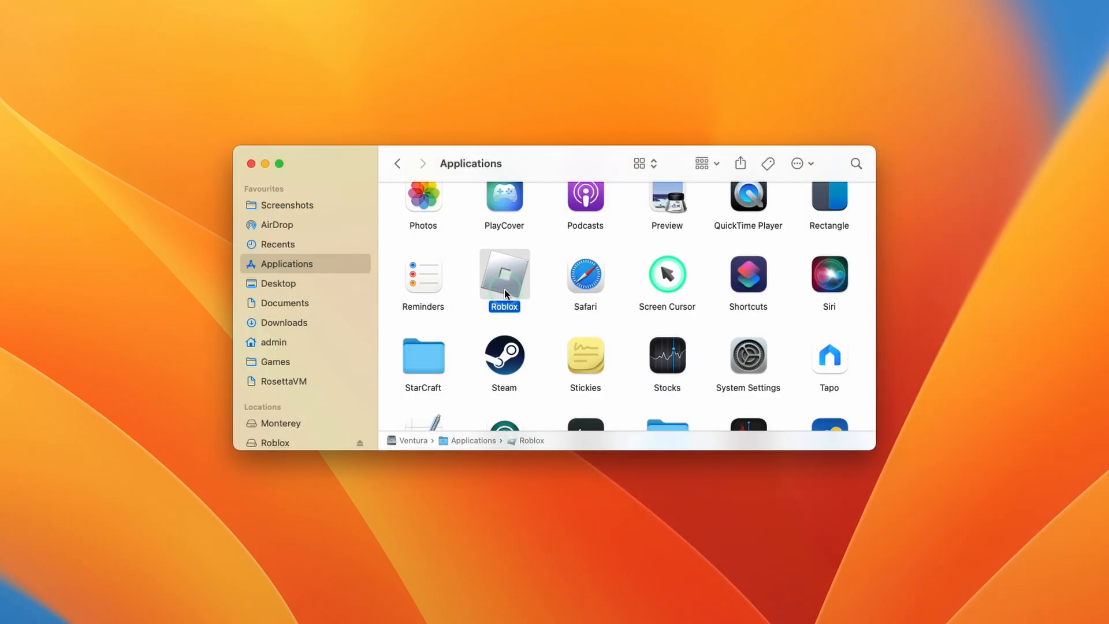
{"action": "mouse_move", "coordinate": [602, 236]}
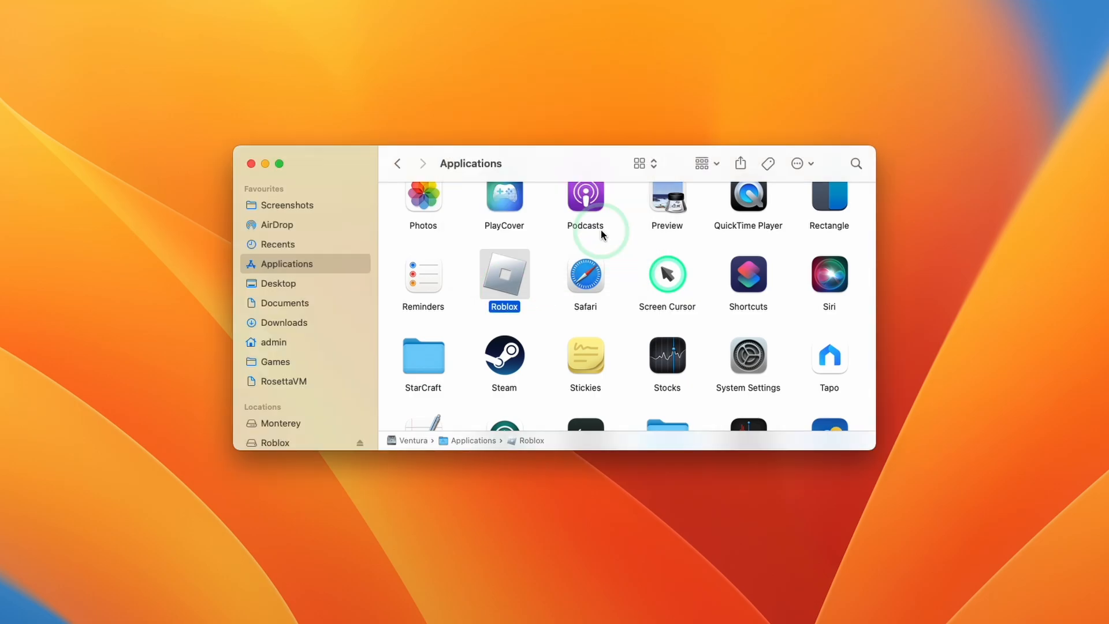
- Run Roblox from Applications to finish installing, then dismiss the success message
{"action": "double_click", "coordinate": [503, 275]}
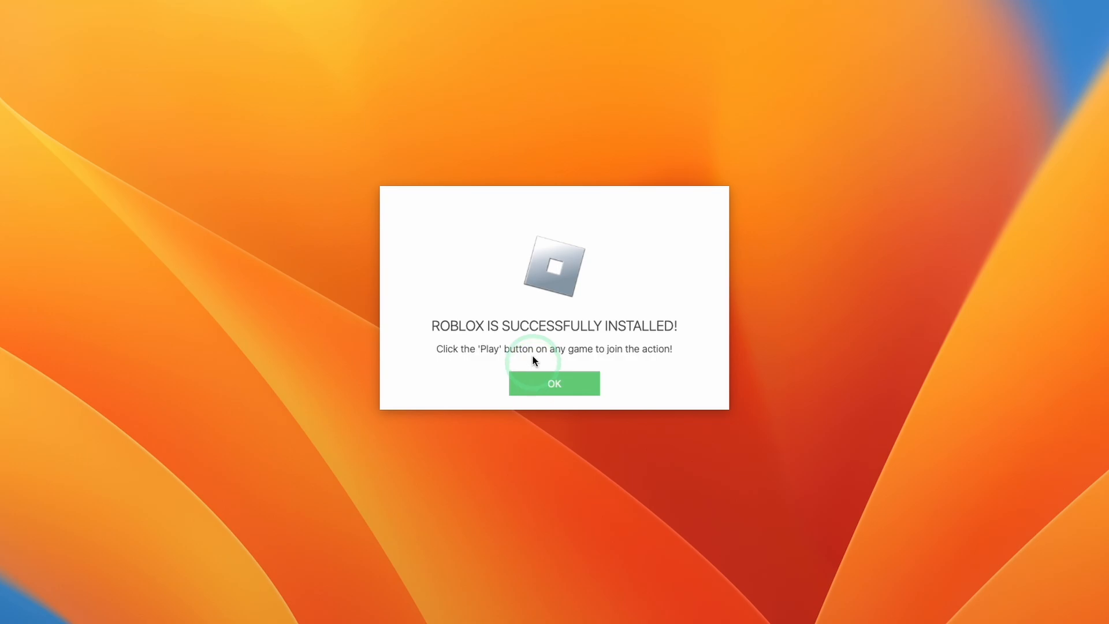
{"action": "left_click", "coordinate": [554, 383]}
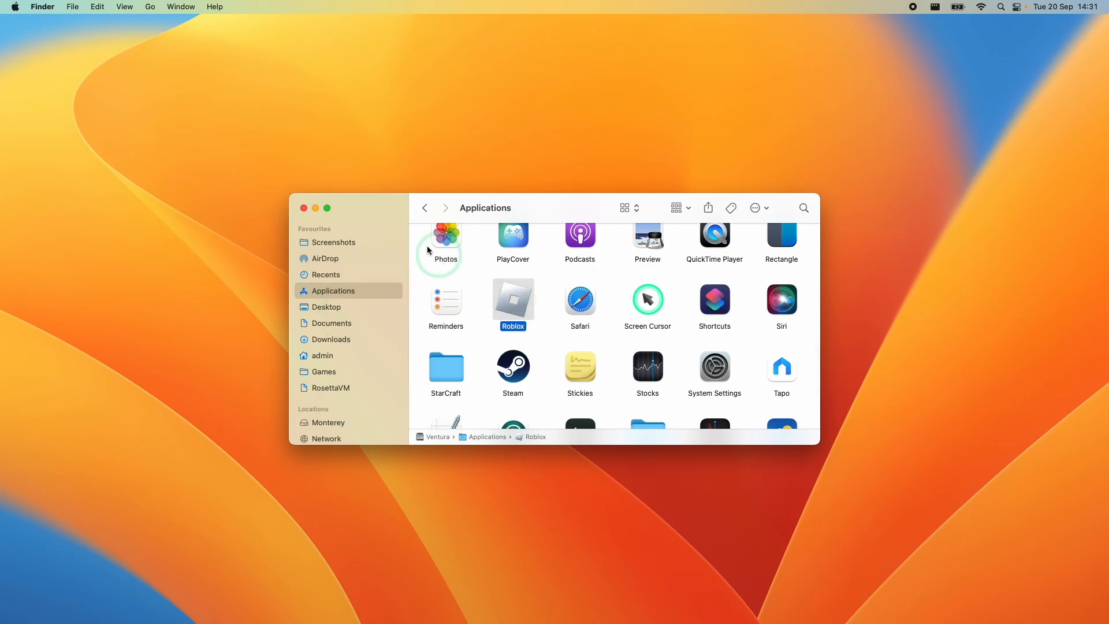
- Launch the Roblox desktop app and accept the updated terms of service
{"action": "double_click", "coordinate": [513, 300]}
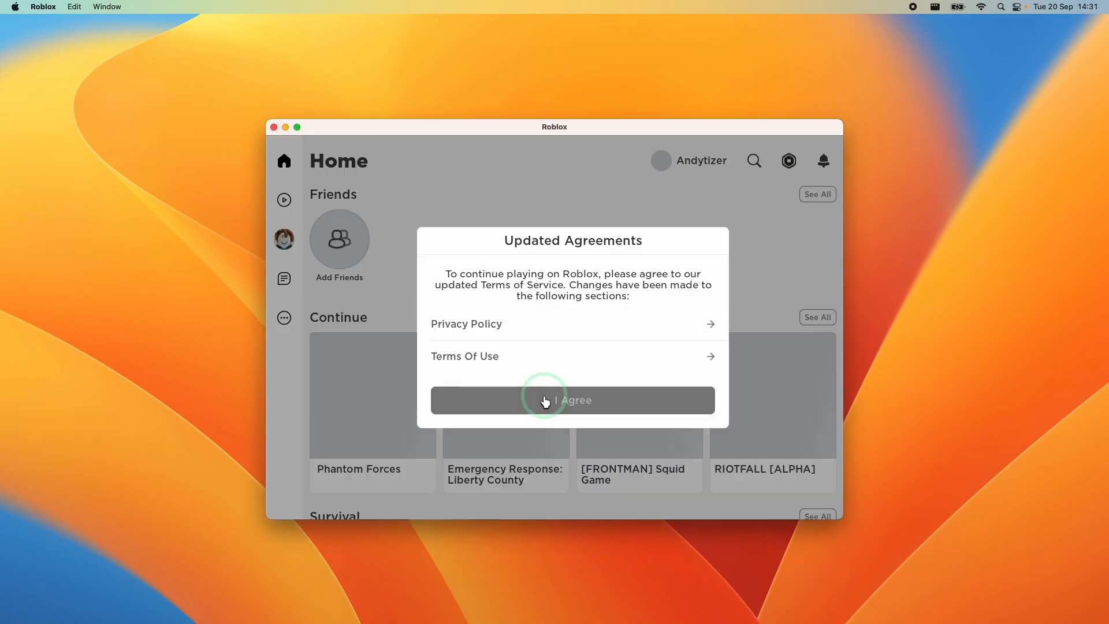
{"action": "left_click", "coordinate": [573, 400]}
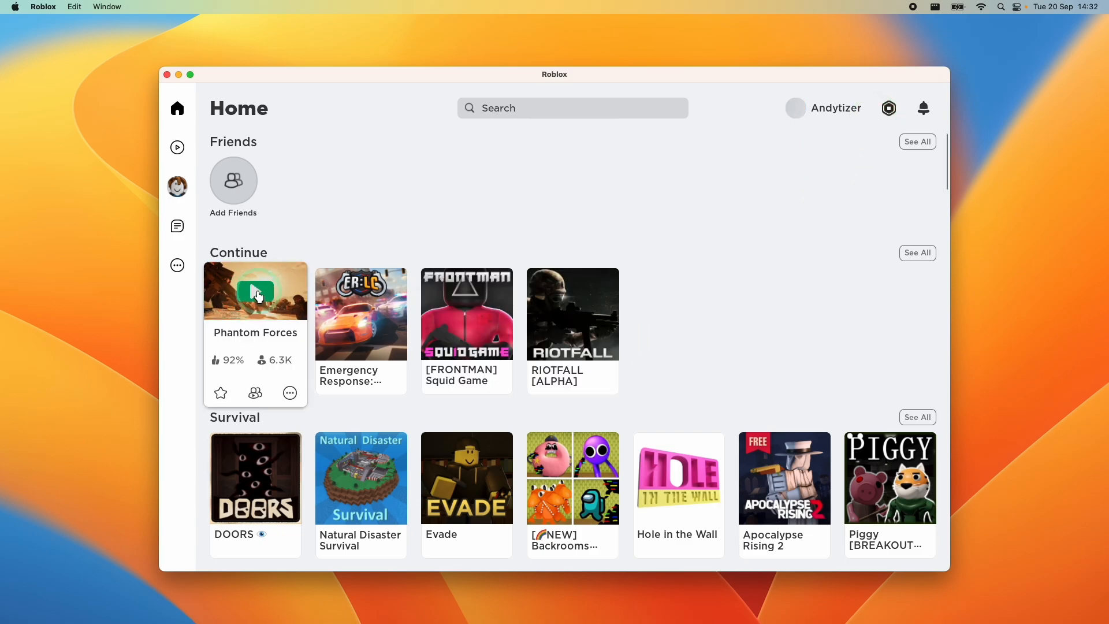
- Play Phantom Forces and deploy into the Hard Point match
{"action": "left_click", "coordinate": [255, 290]}
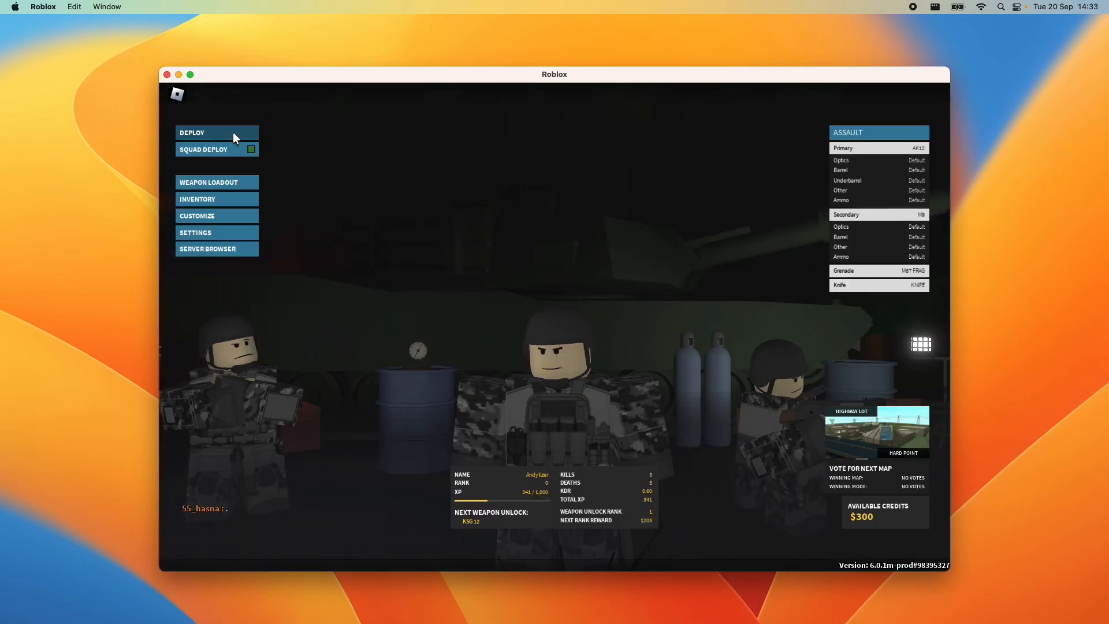
{"action": "left_click", "coordinate": [215, 133]}
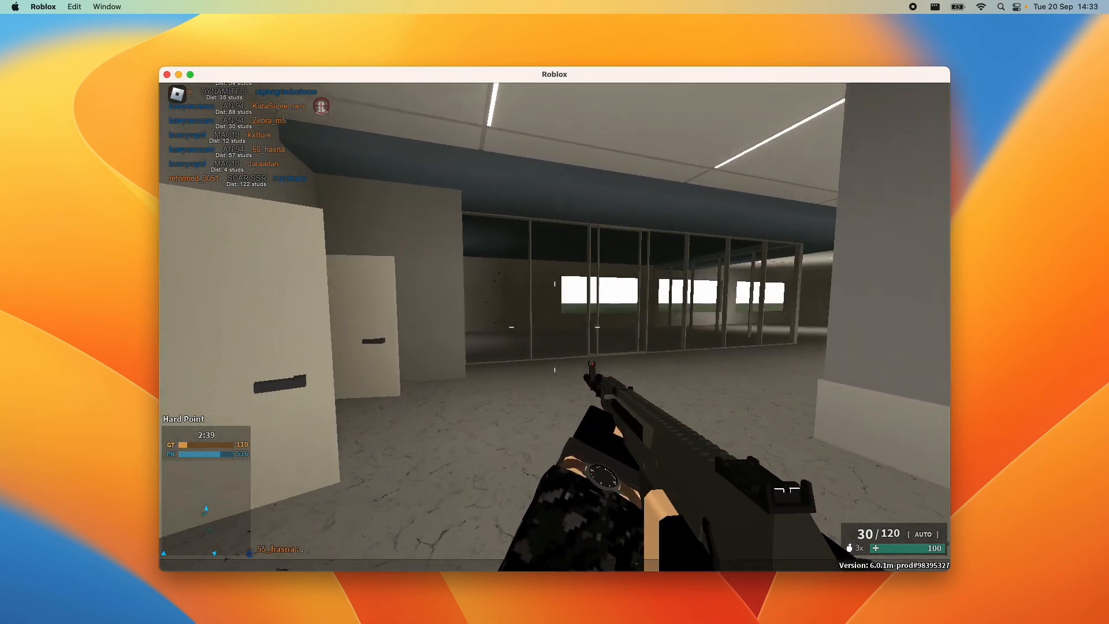